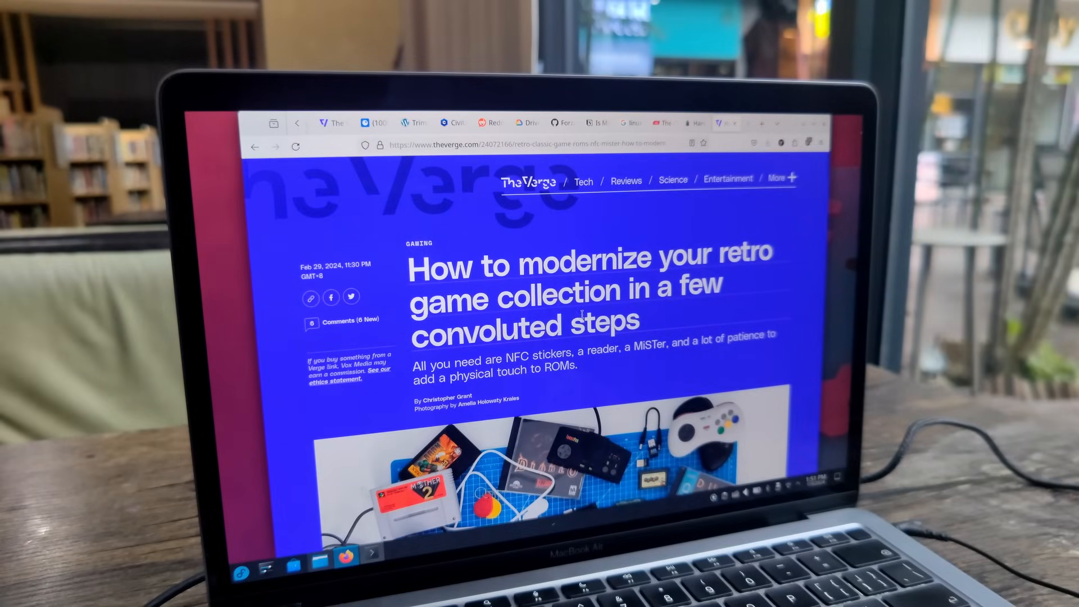
{"action": "mouse_move", "coordinate": [583, 181]}
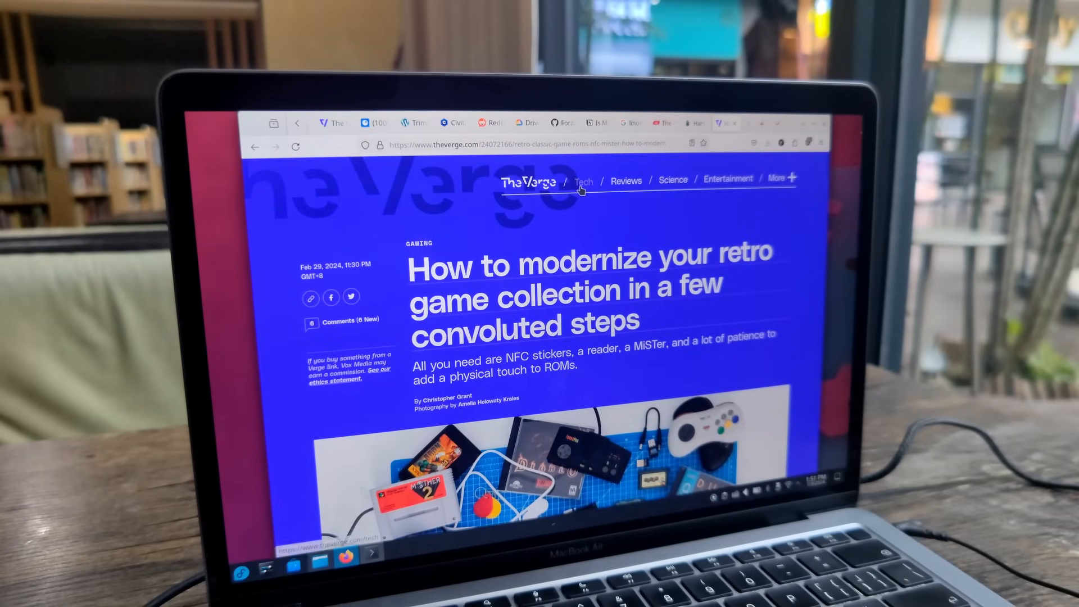
Skim The Verge's Tech stories, then scroll through Discover's Emulators game list.
{"action": "left_click", "coordinate": [583, 181]}
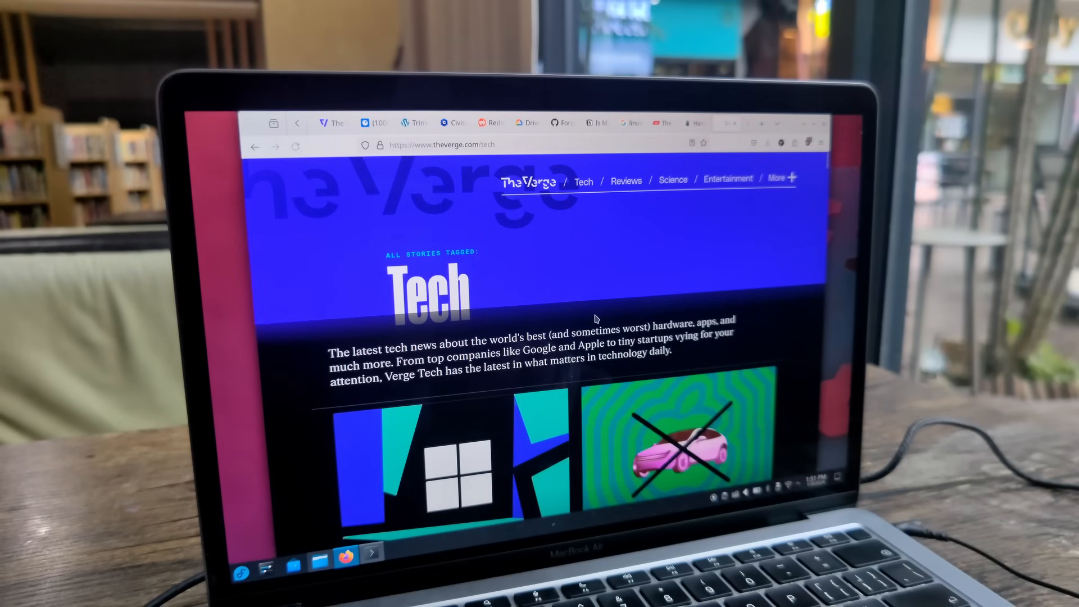
{"action": "scroll", "scroll_direction": "down", "scroll_amount": 3}
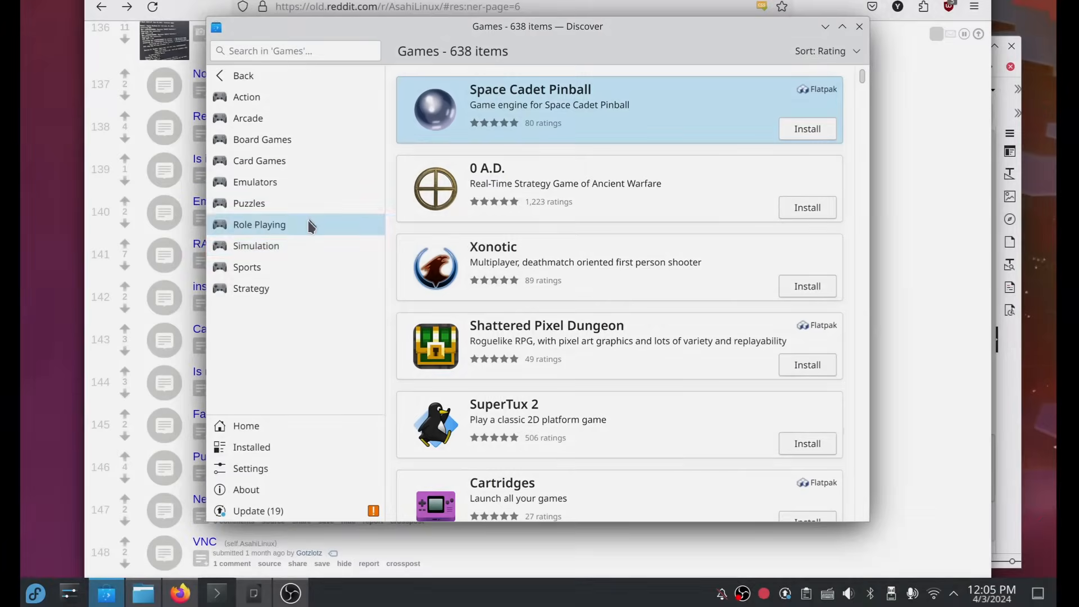
{"action": "left_click", "coordinate": [254, 181]}
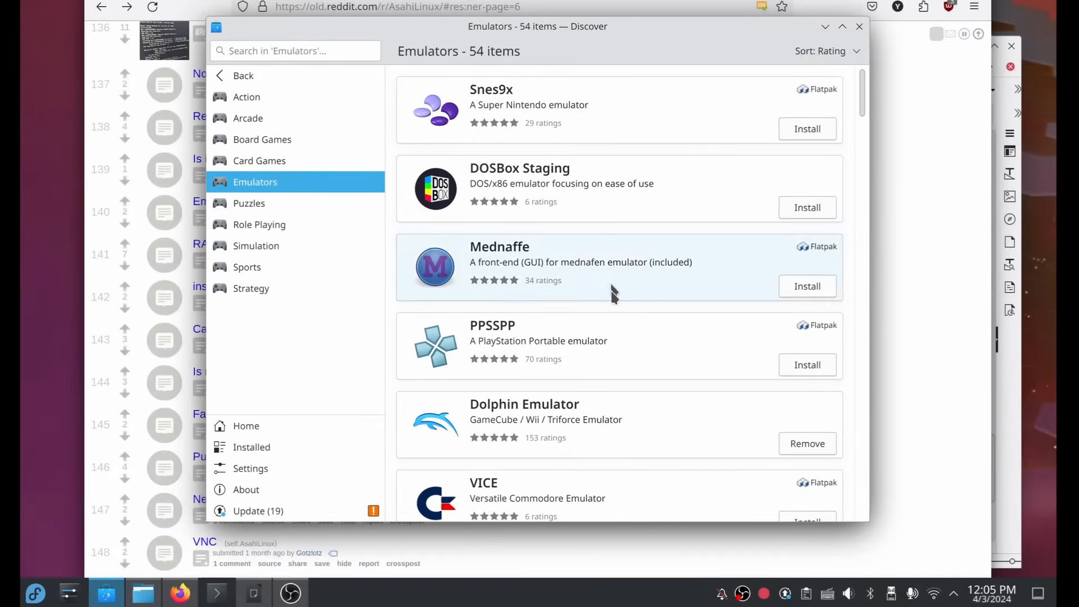
{"action": "scroll", "scroll_direction": "down", "scroll_amount": 3}
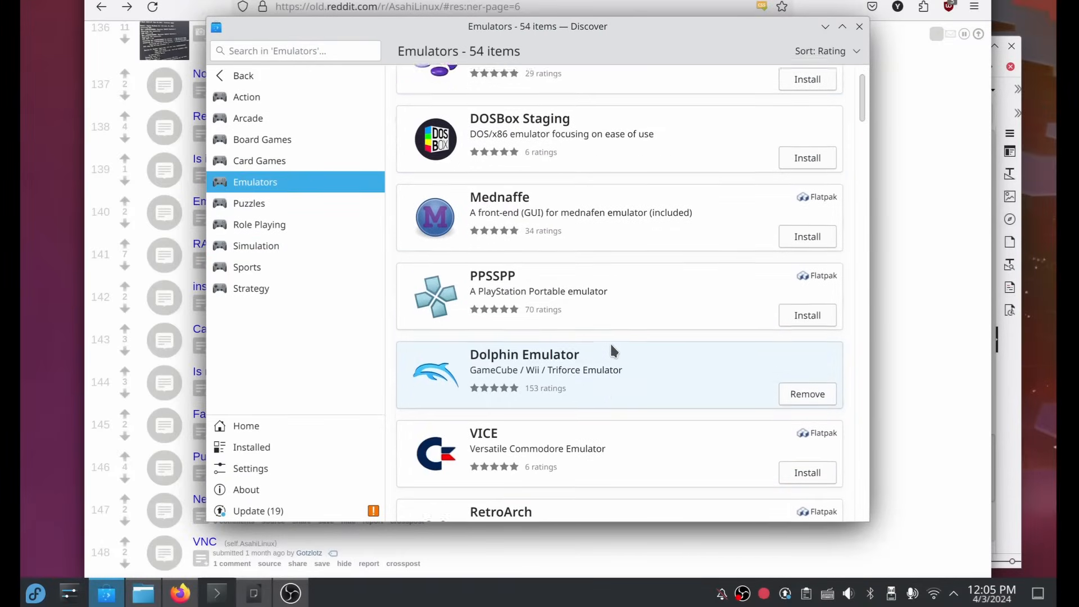
{"action": "scroll", "scroll_direction": "down", "scroll_amount": 3}
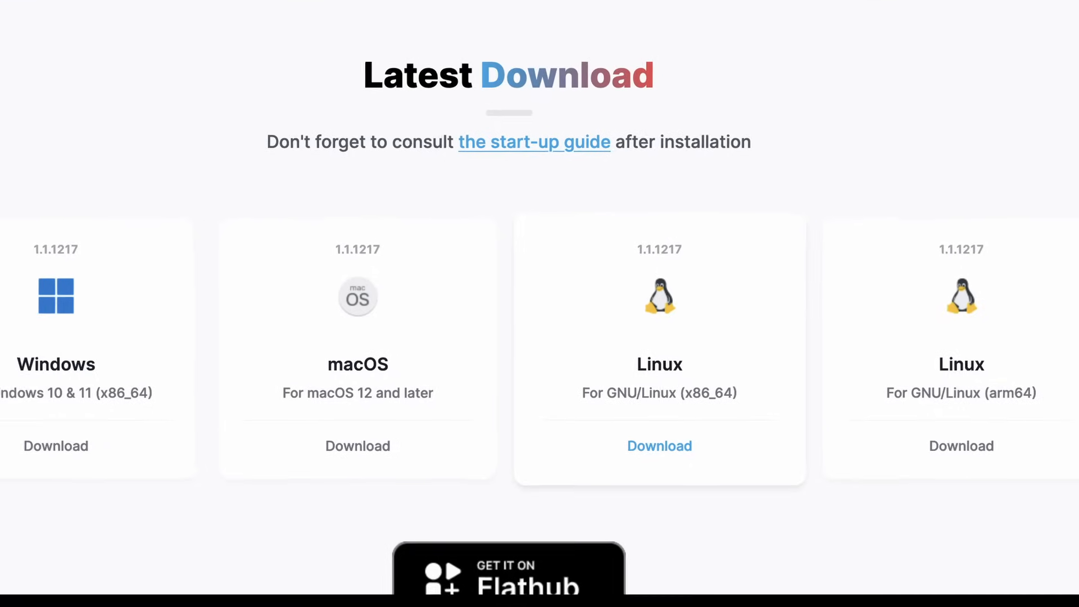
Scroll the 'Paving the Road to Vulkan' post's introduction down to the Xonotic gameplay image.
{"action": "scroll", "scroll_direction": "down", "scroll_amount": 3}
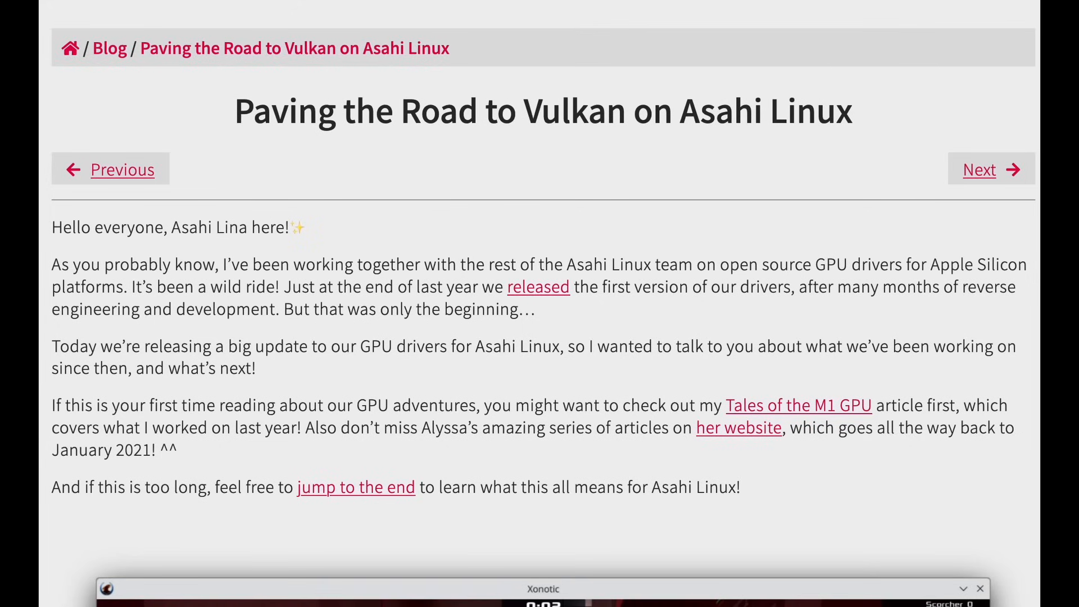
{"action": "scroll", "scroll_direction": "down", "scroll_amount": 3}
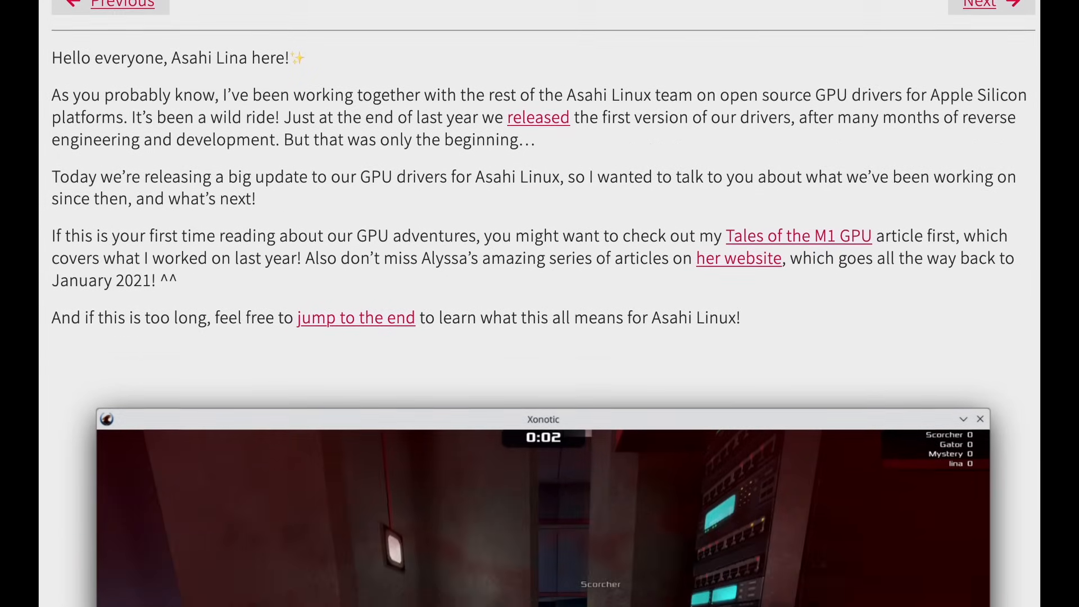